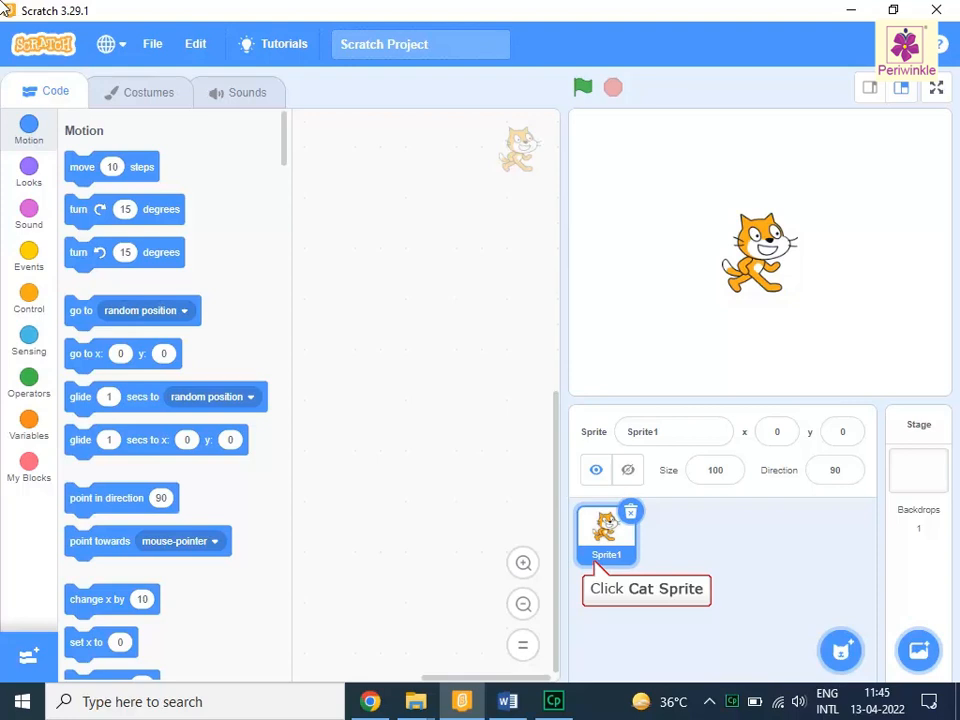
Select the cat sprite and start its script with a 'when space key pressed' hat block.
click(608, 528)
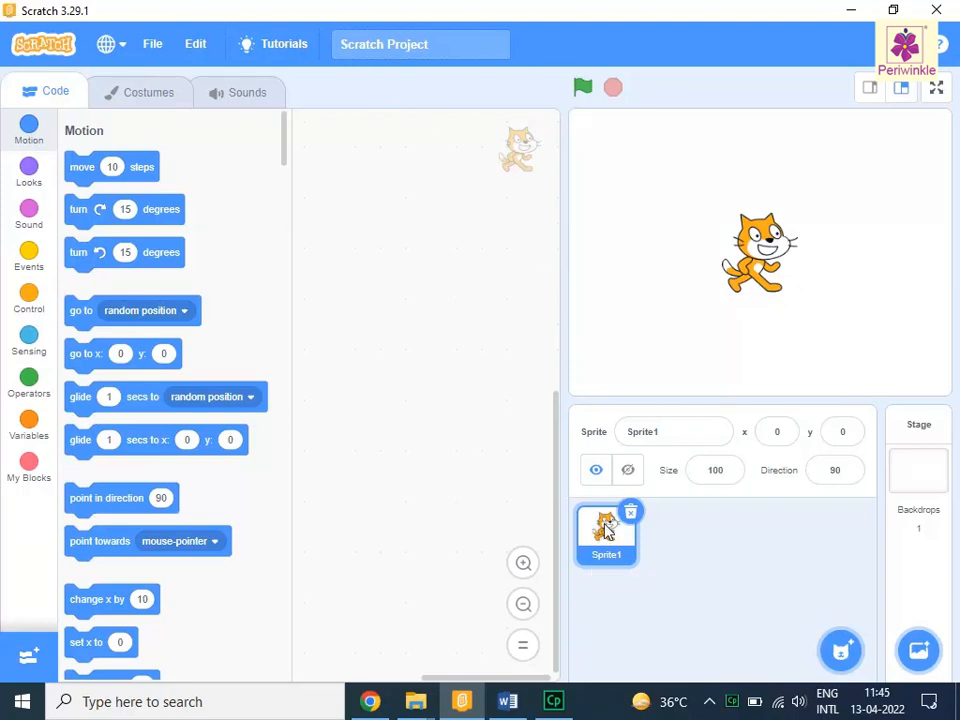
click(46, 92)
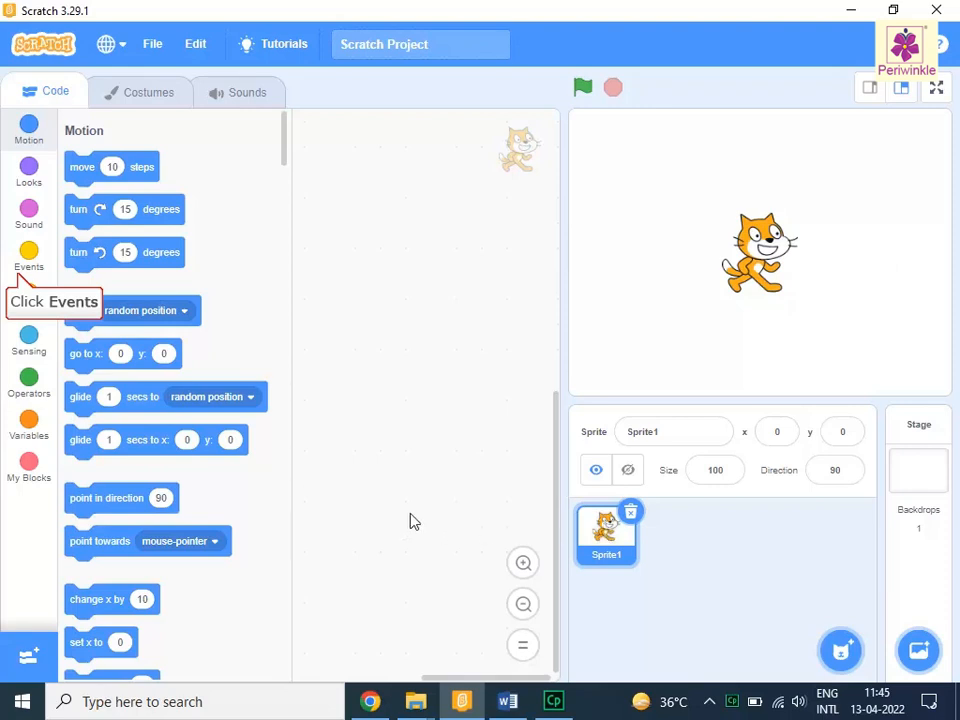
click(28, 256)
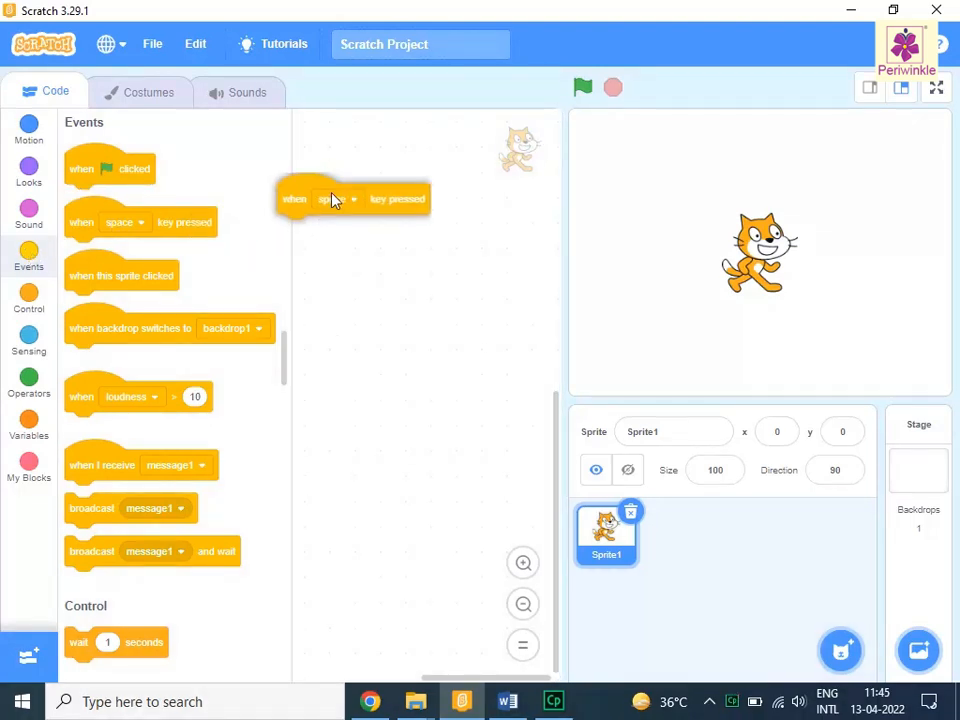
drag(330, 198, 358, 160)
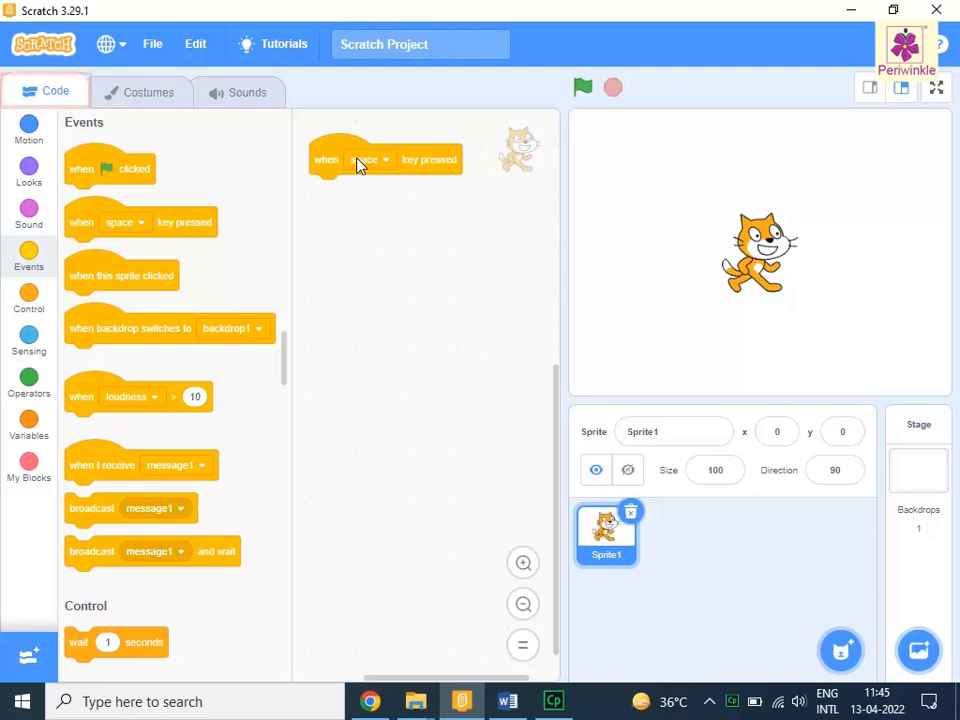
mouse_move(28, 352)
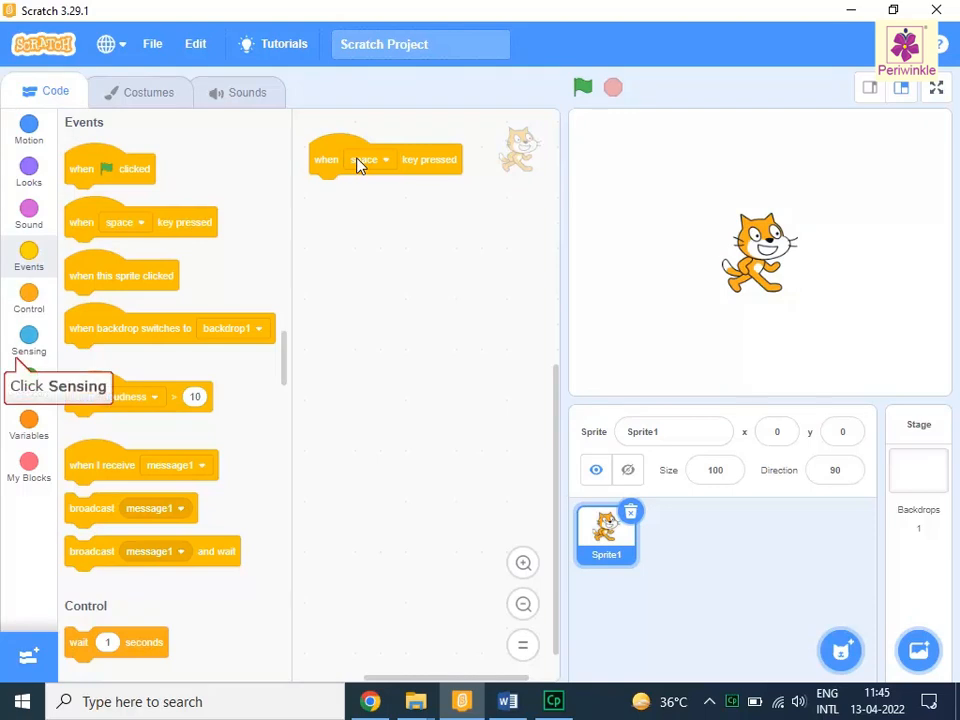
Attach an 'ask and wait' block under the hat block with the question 2+2=?
click(28, 340)
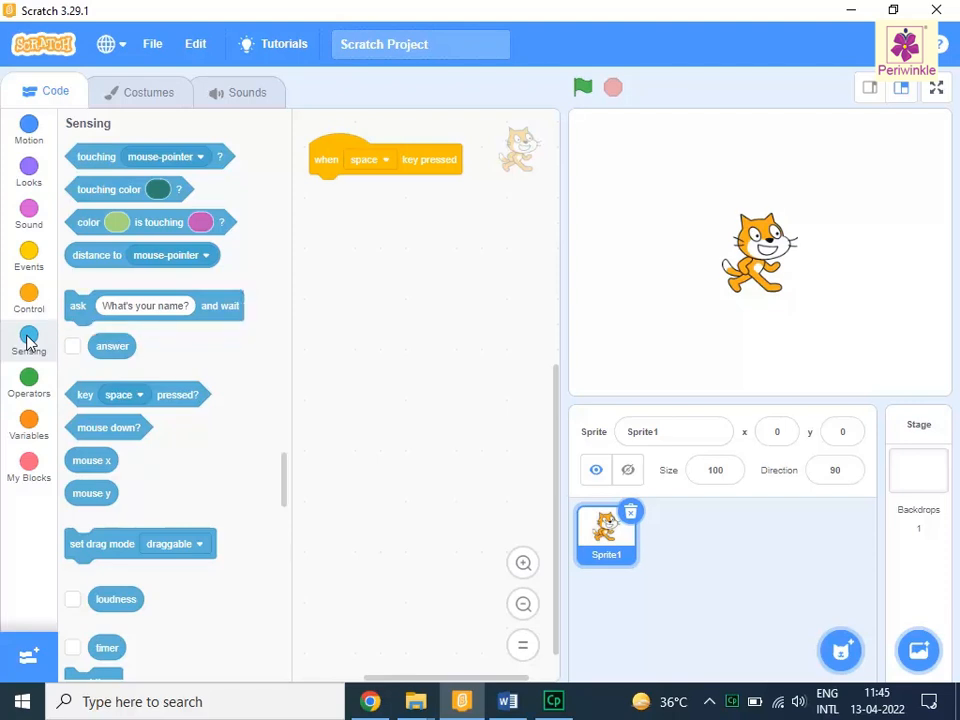
click(384, 158)
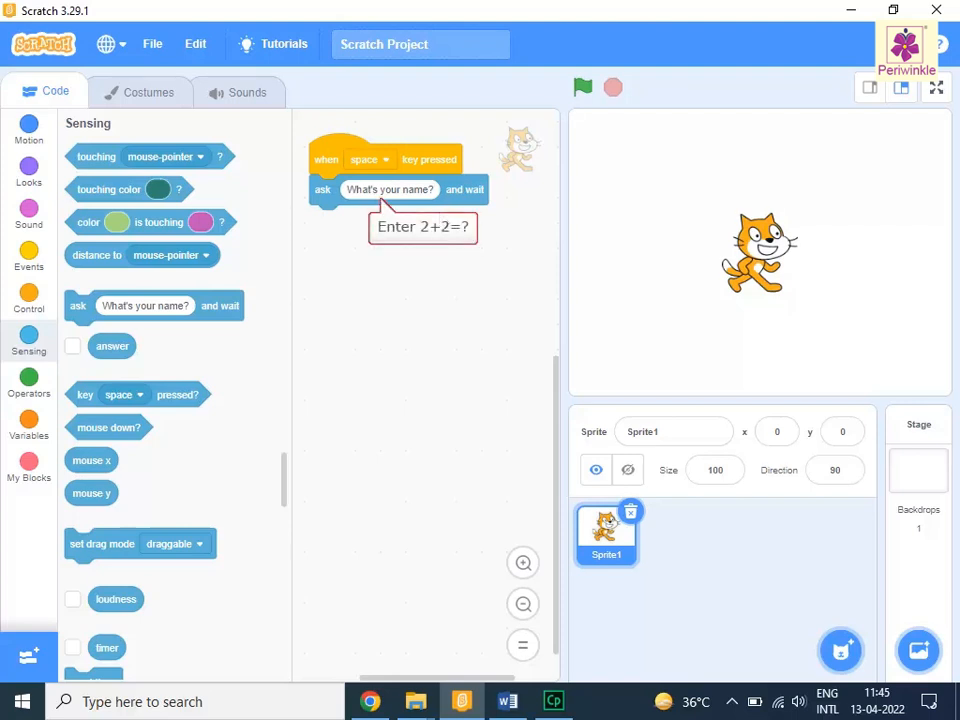
click(388, 188)
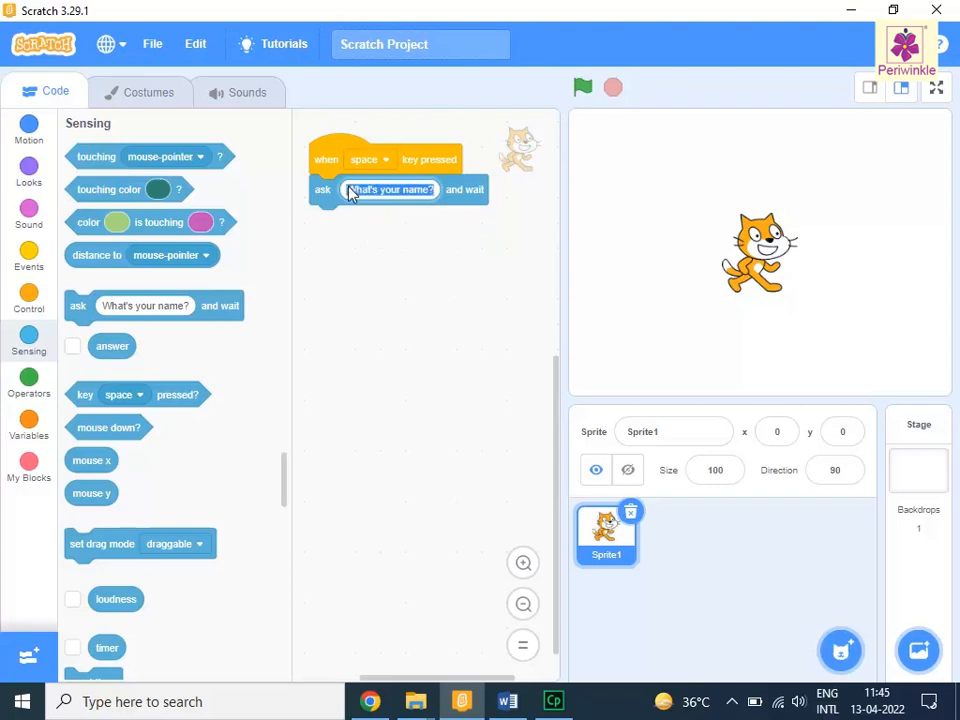
text(2+2=?)
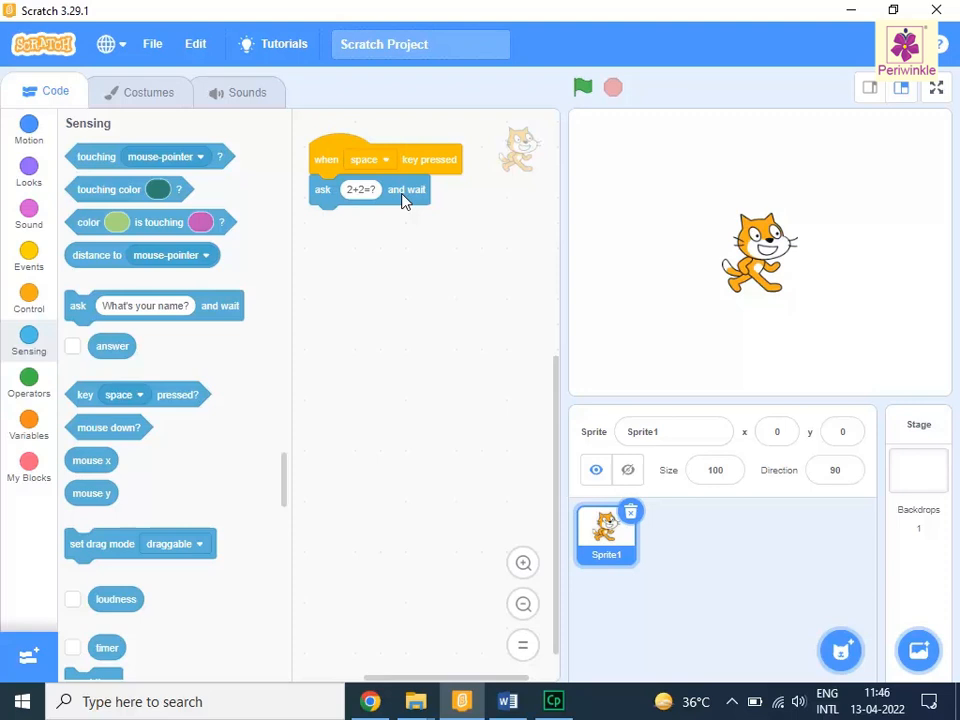
click(46, 92)
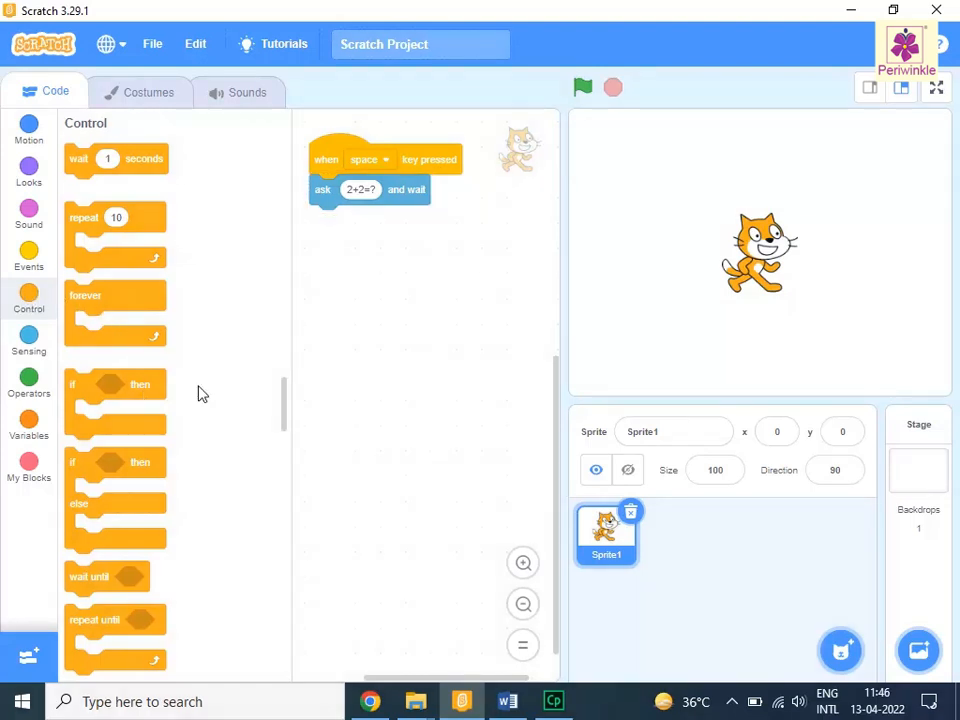
Snap an 'if then' block from Control beneath the ask block.
drag(116, 400, 360, 220)
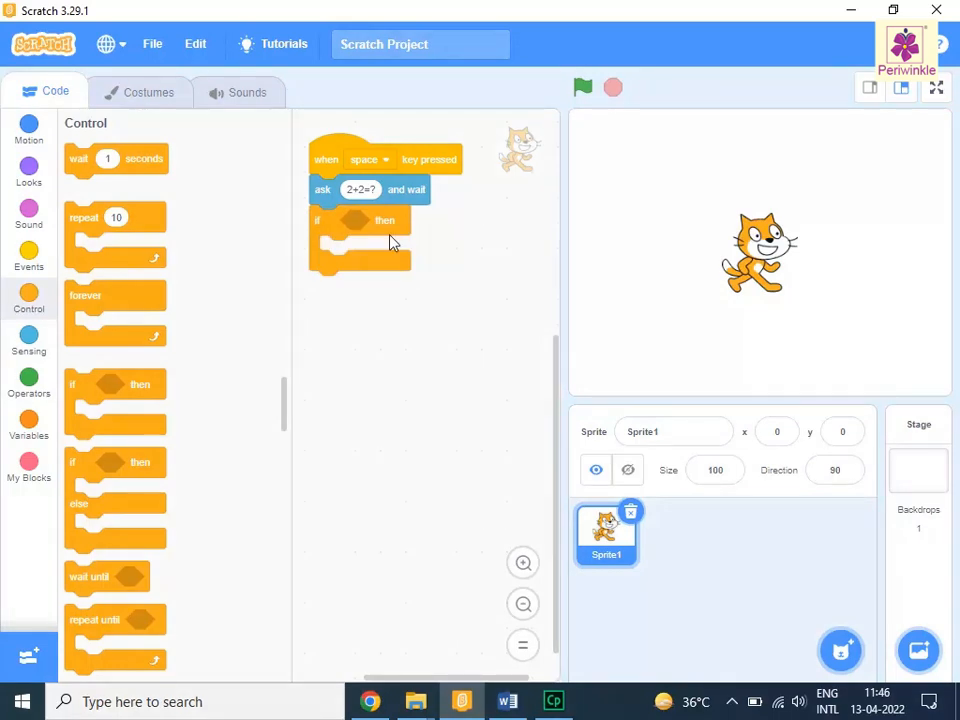
click(44, 92)
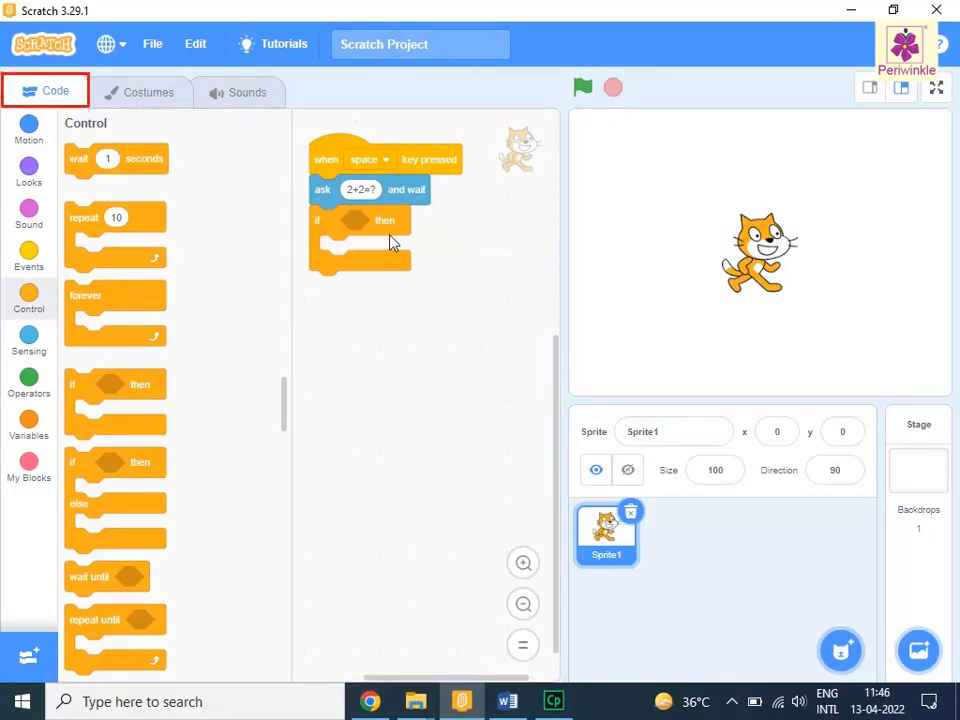
mouse_move(28, 380)
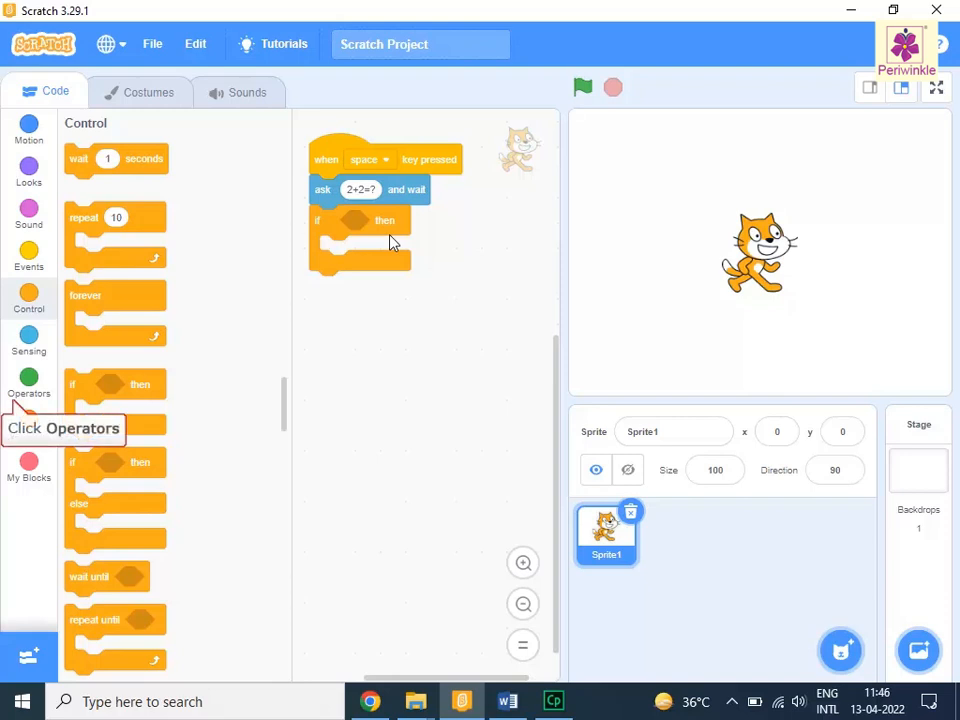
Fit an '=' operator into the if condition with 4 as its right-hand value.
click(28, 384)
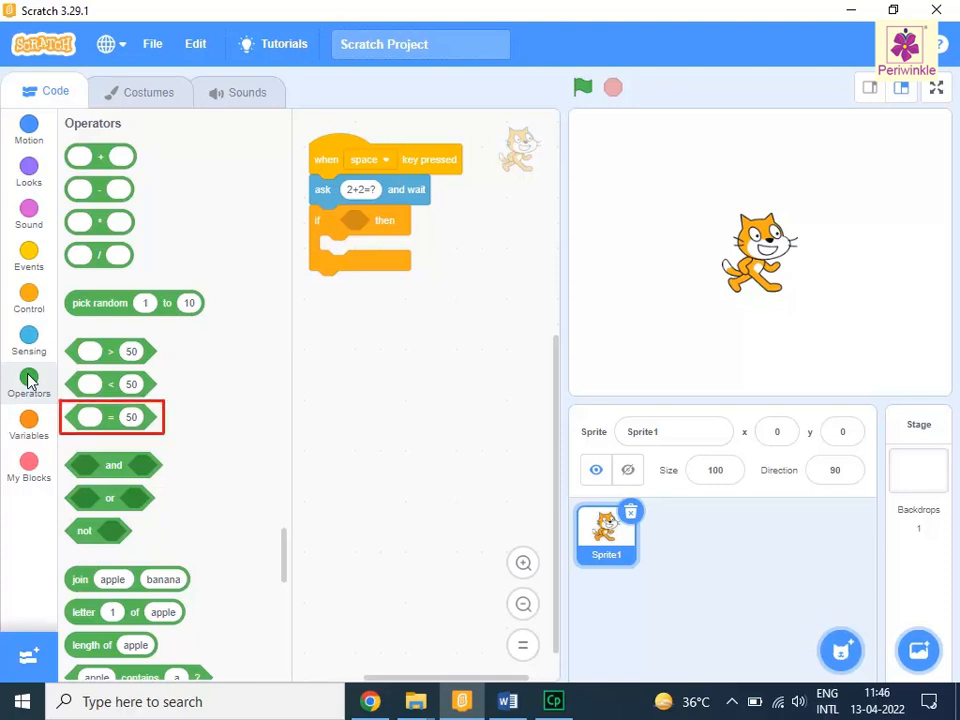
drag(112, 418, 356, 220)
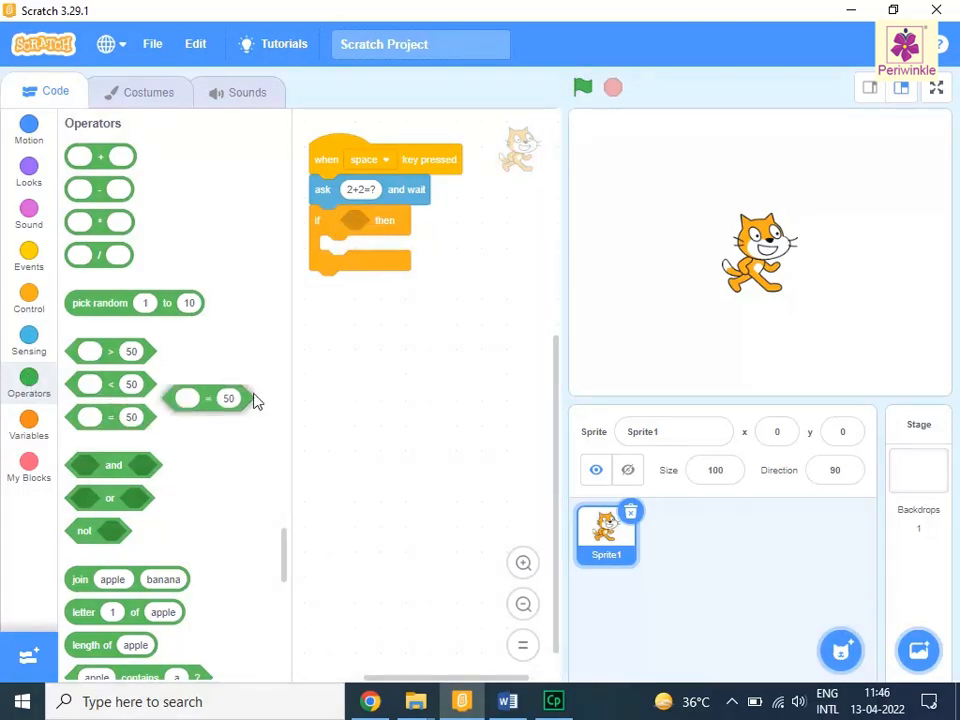
drag(208, 398, 358, 224)
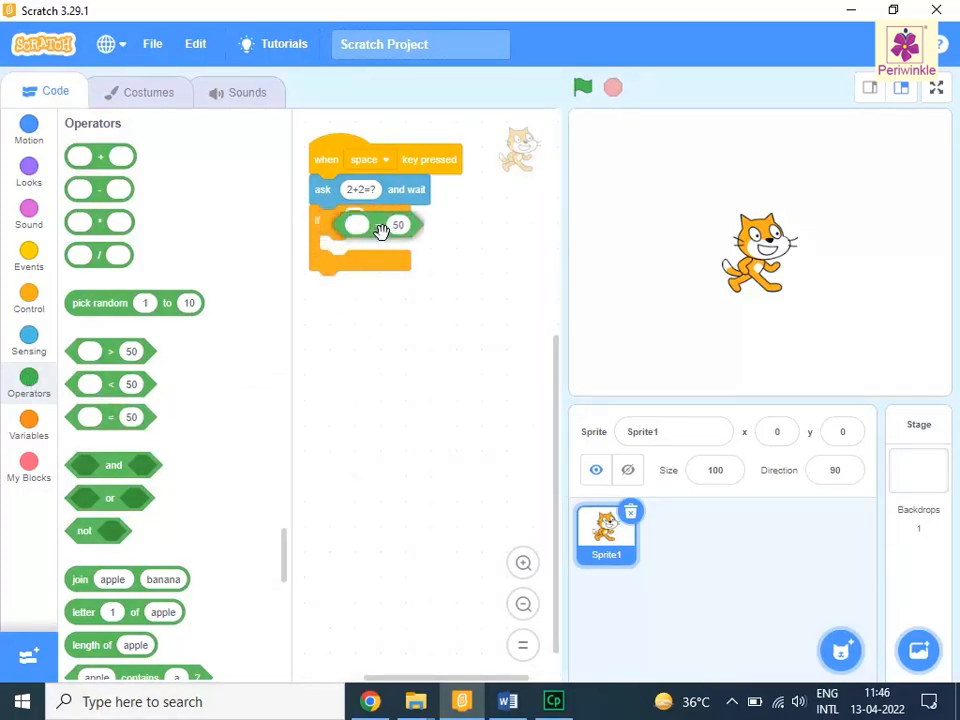
drag(110, 418, 364, 220)
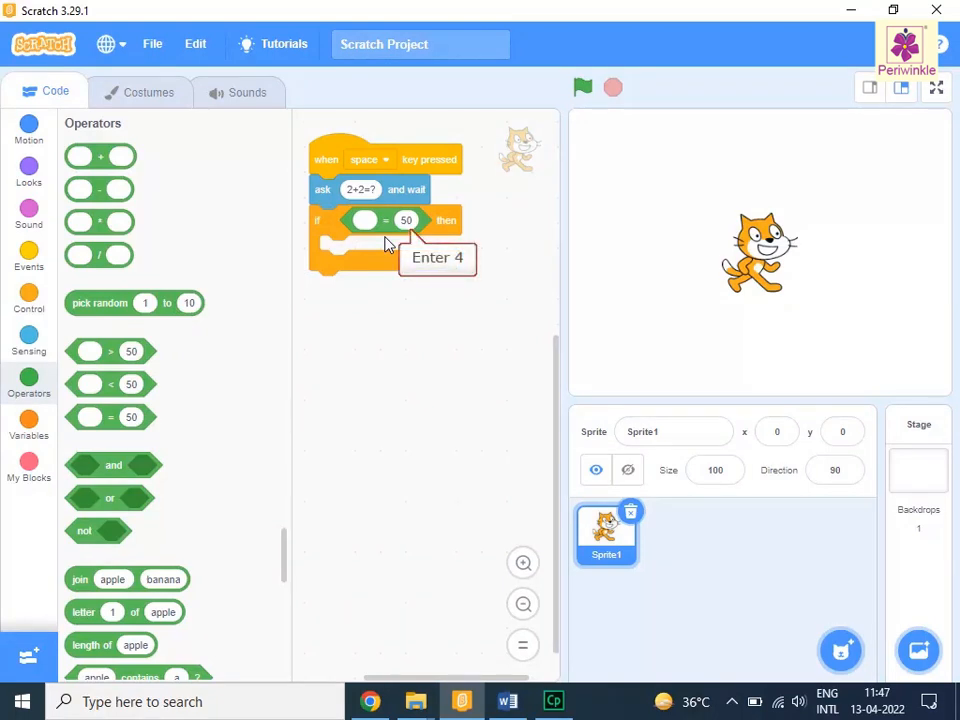
click(406, 220)
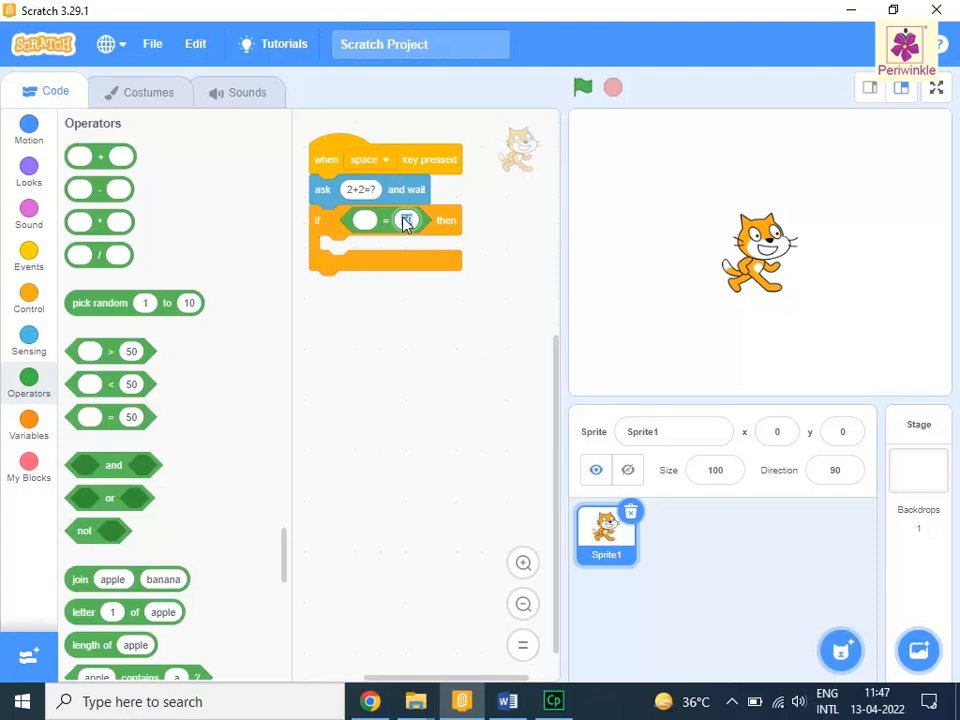
text(4)
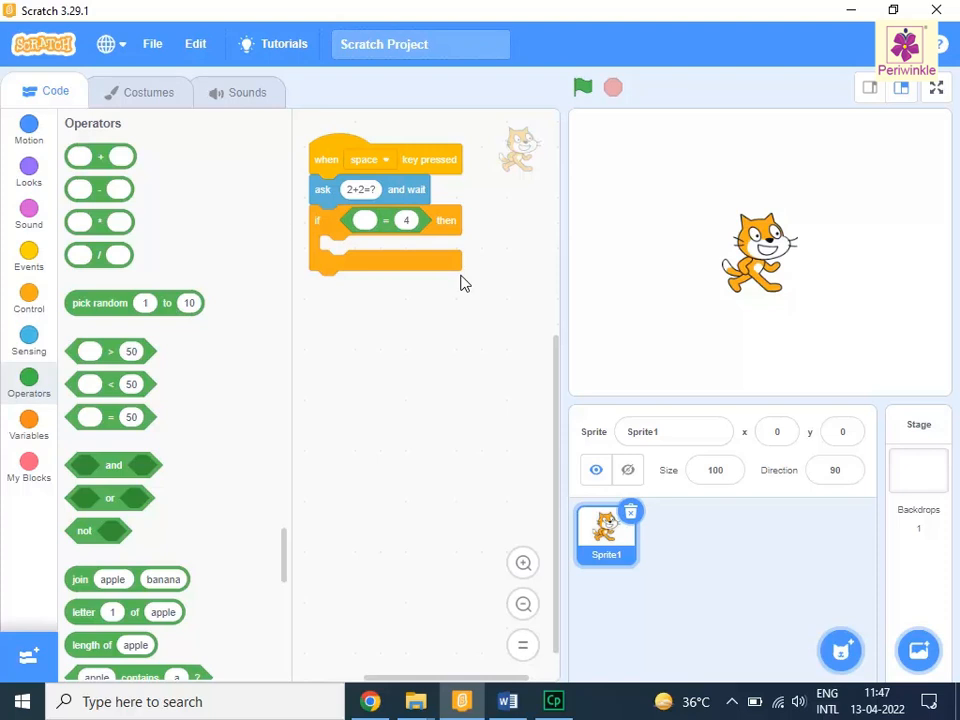
mouse_move(28, 344)
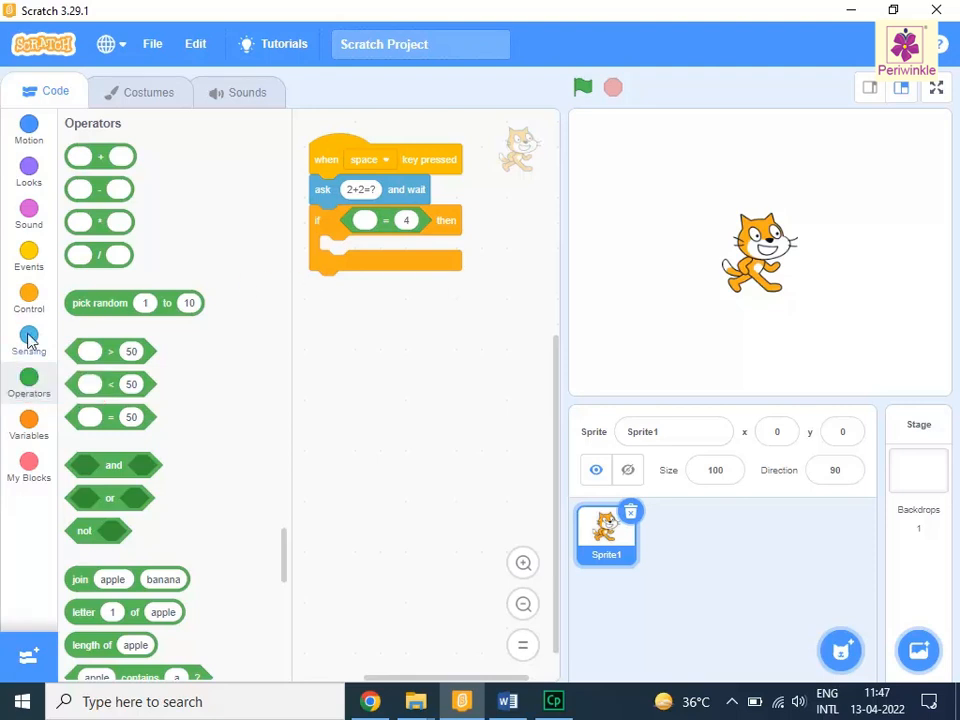
click(28, 340)
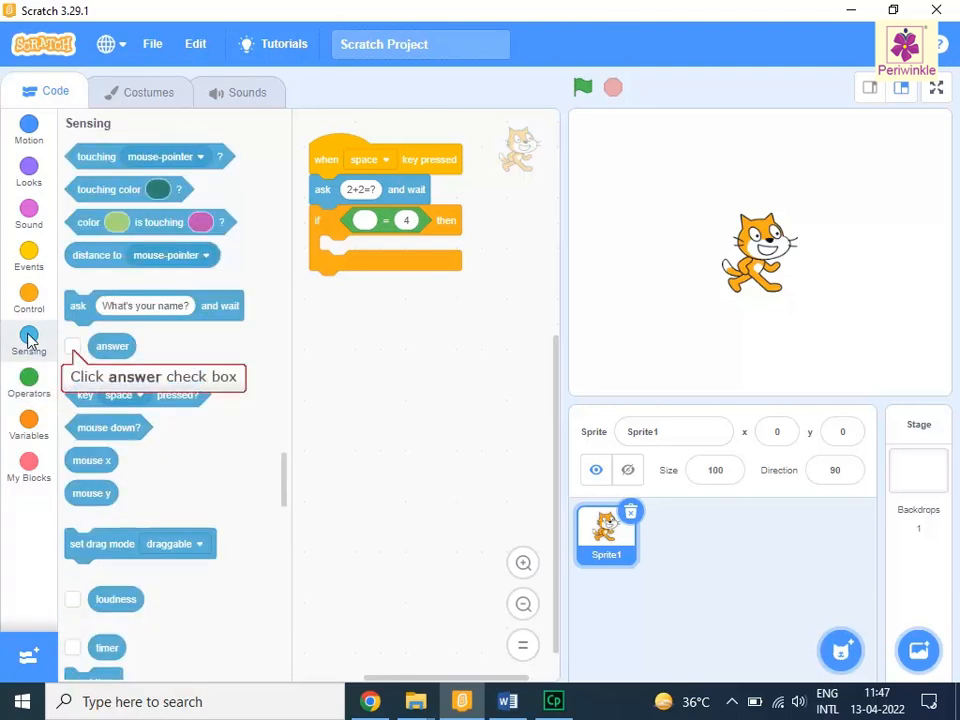
Tick the 'answer' reporter in Sensing so its value shows on the stage.
click(72, 346)
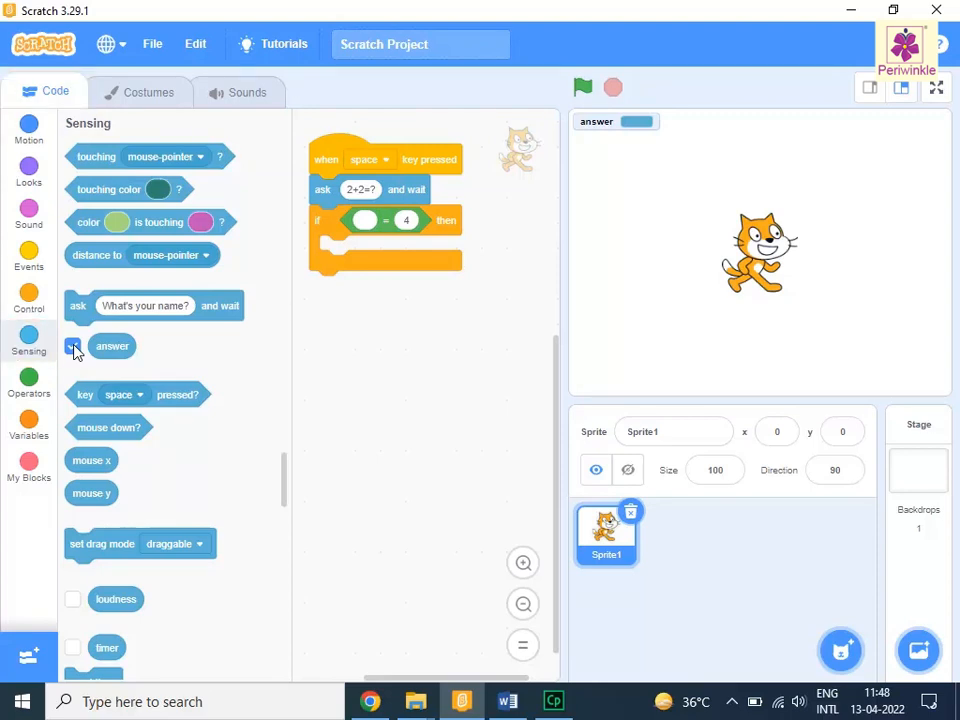
click(72, 346)
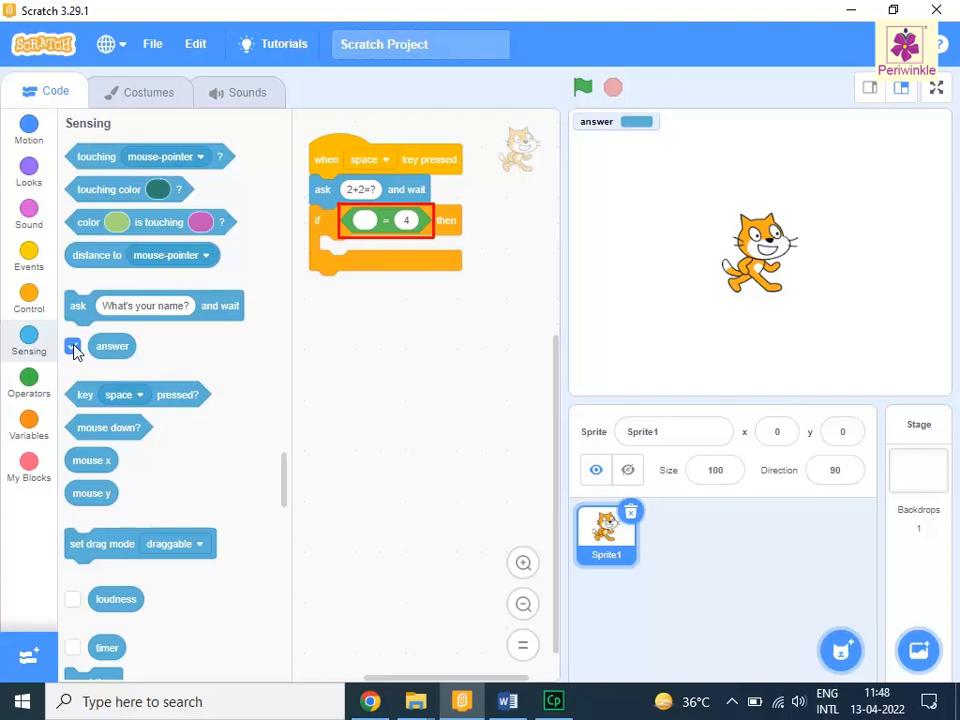
click(72, 346)
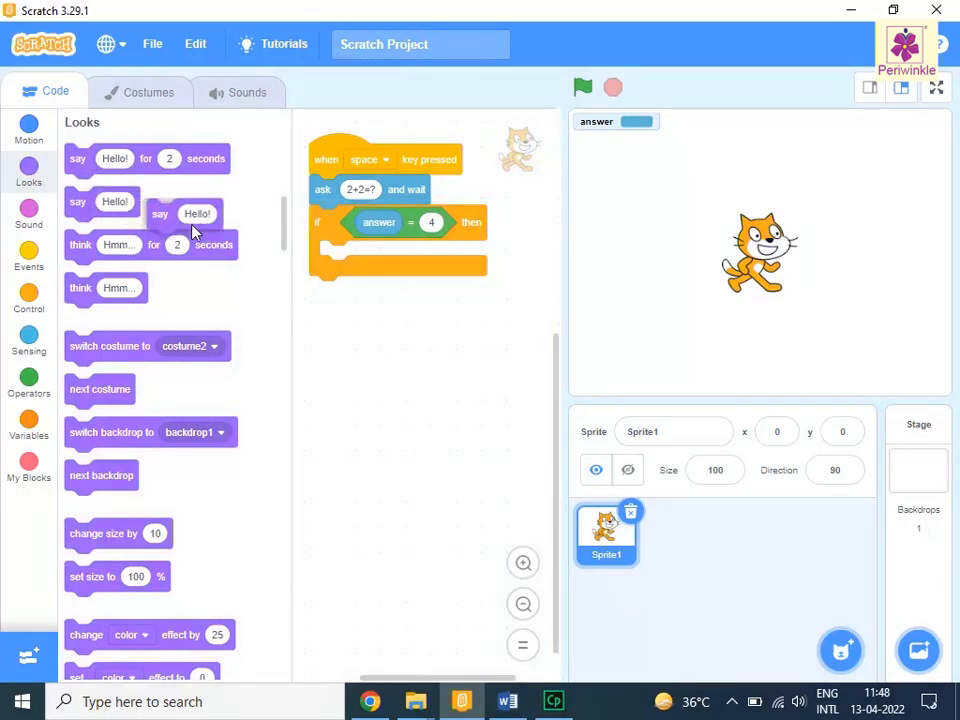
Place a say block inside the if with the text 'that is correct'.
drag(196, 214, 370, 256)
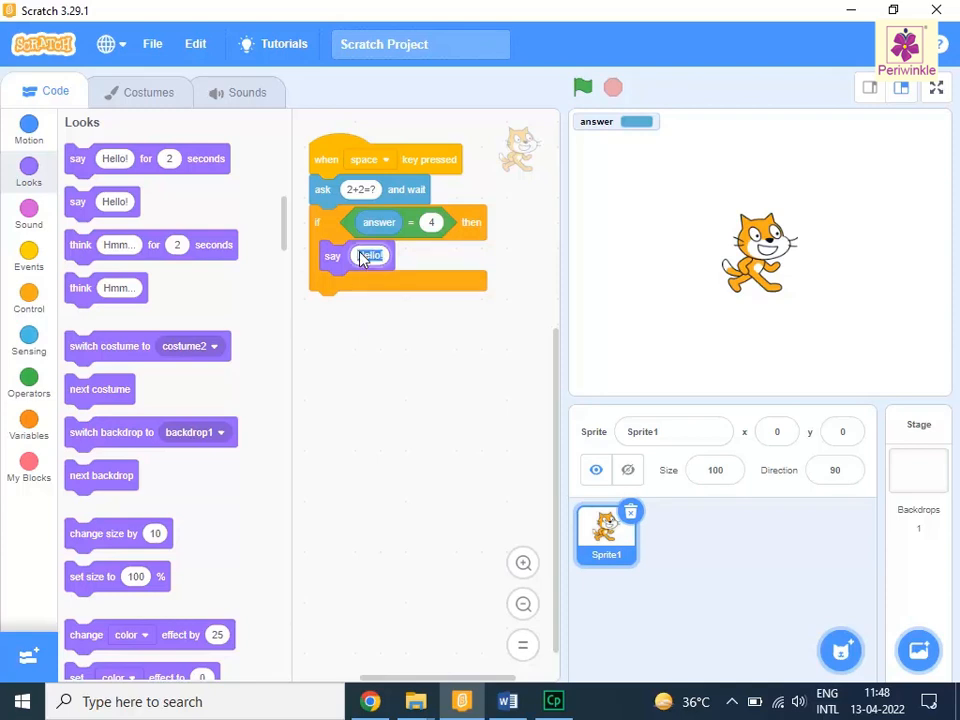
text(that is correct.)
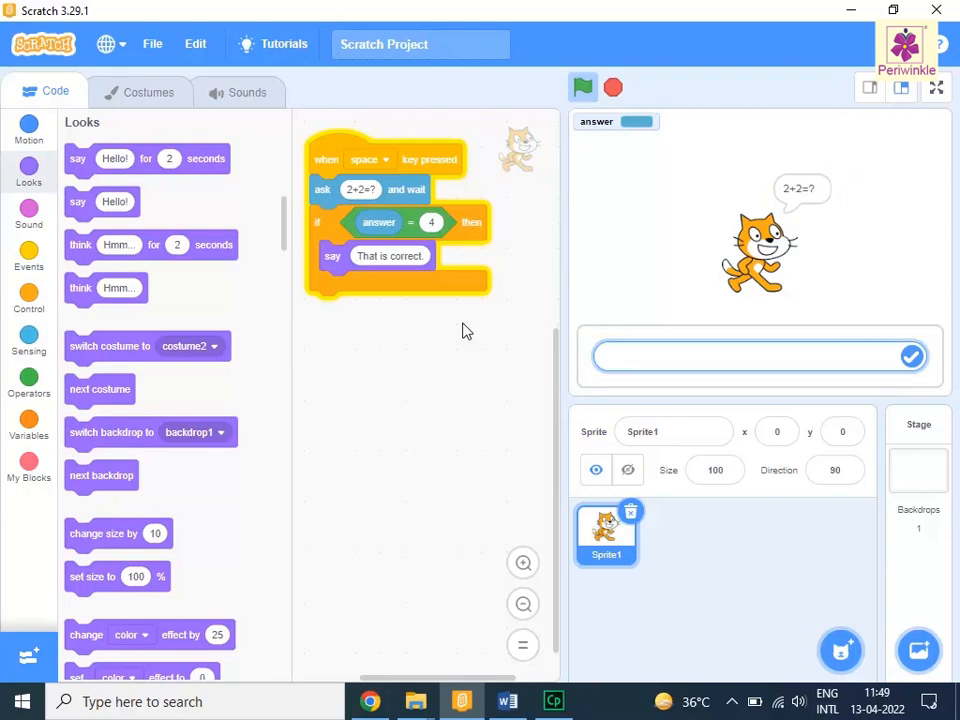
Answer 4 in the running quiz so the cat replies 'That is correct'.
click(756, 356)
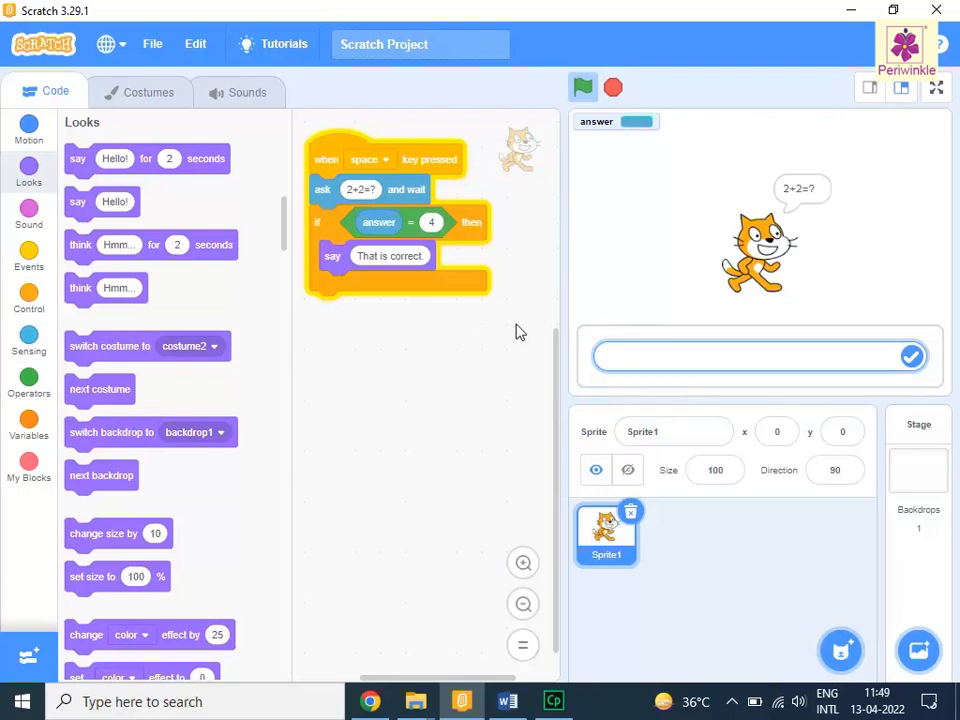
text(4)
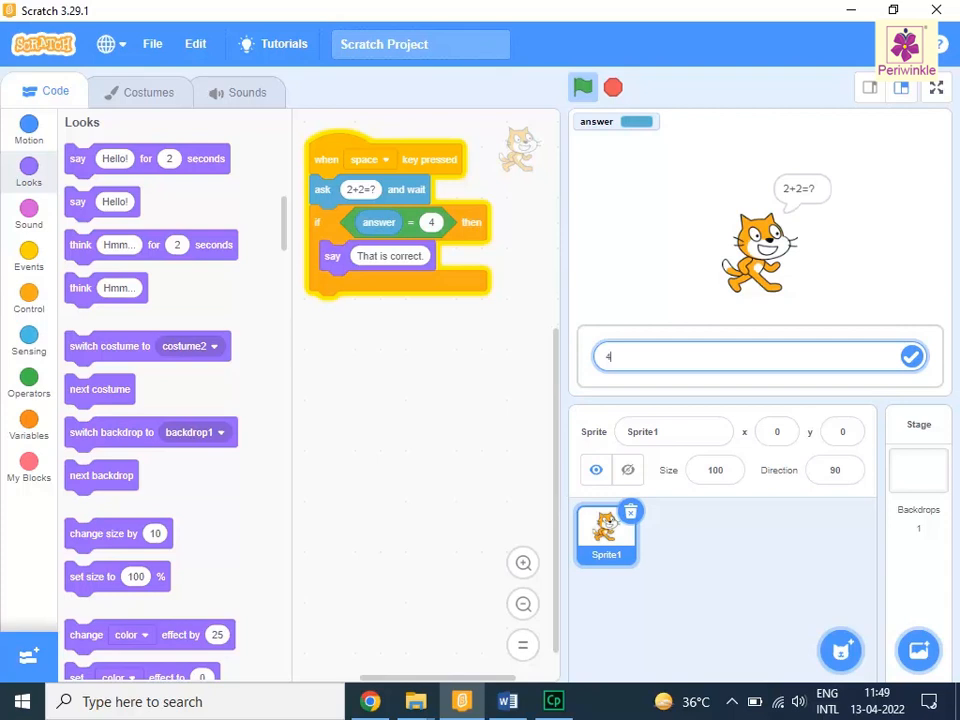
click(912, 356)
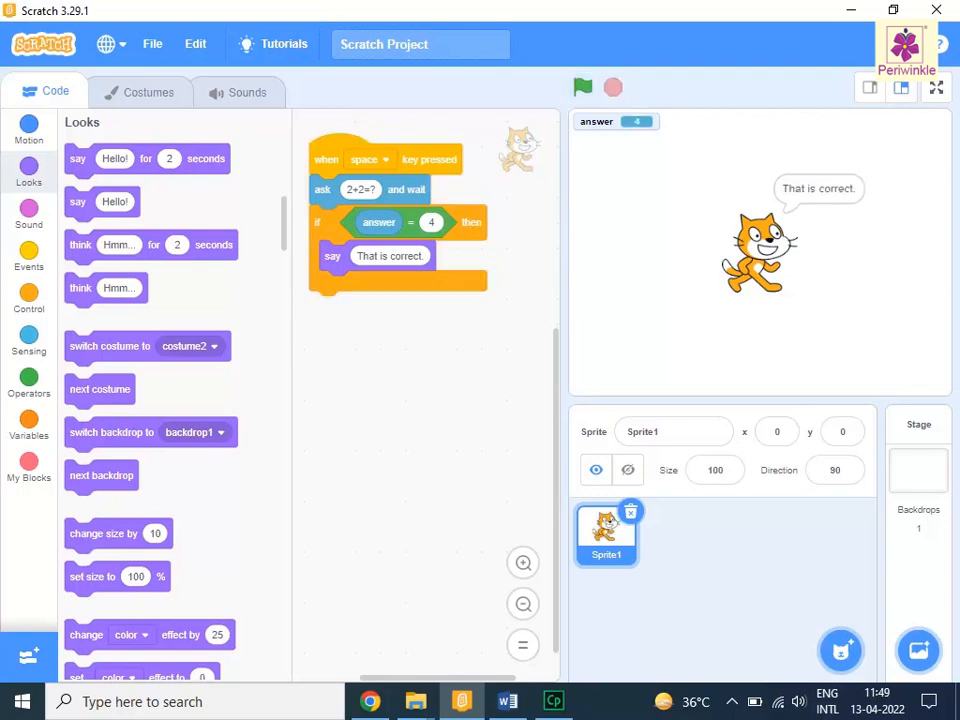